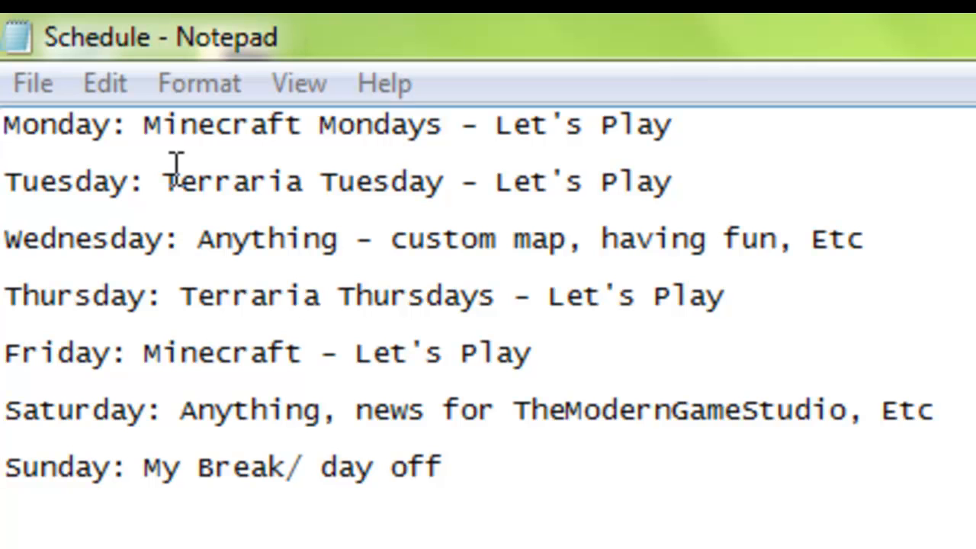
mouse_move(744, 43)
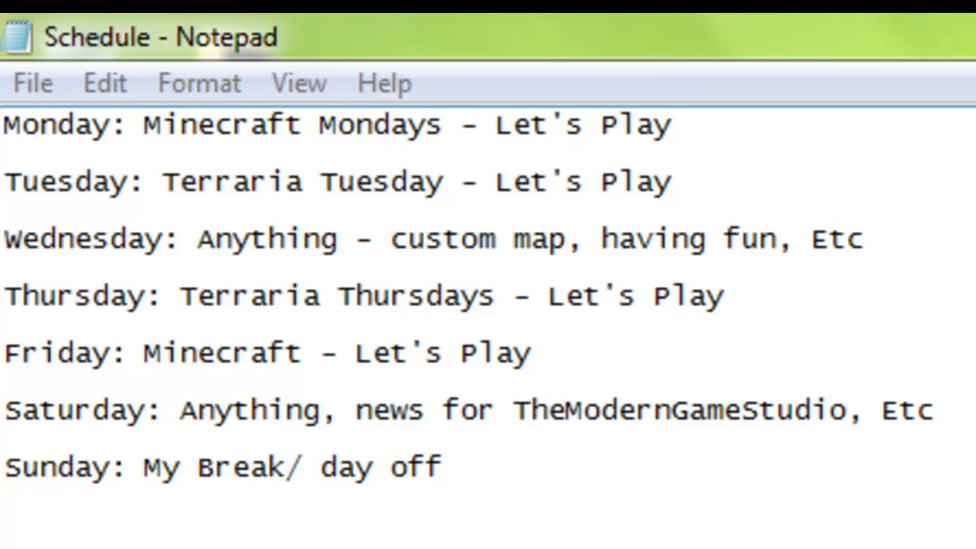
mouse_move(848, 360)
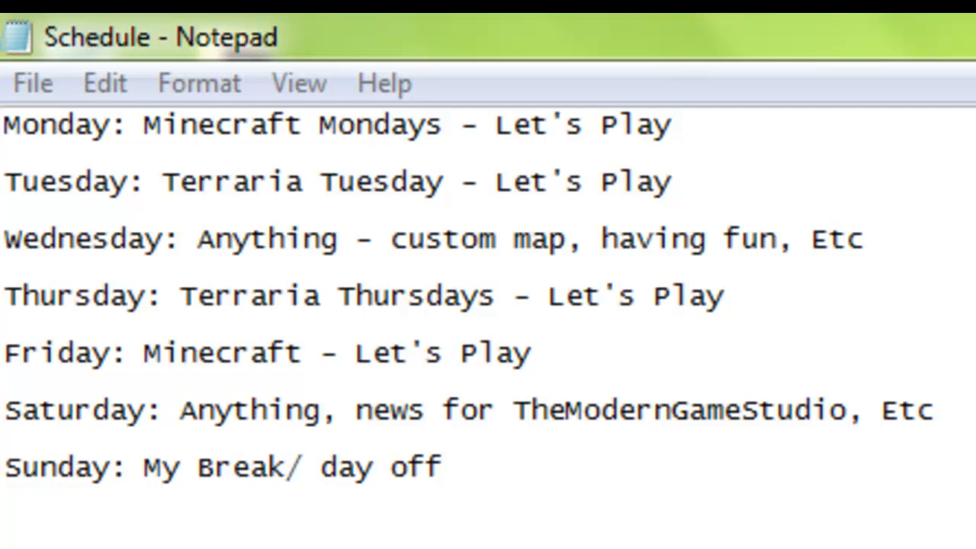
mouse_move(897, 275)
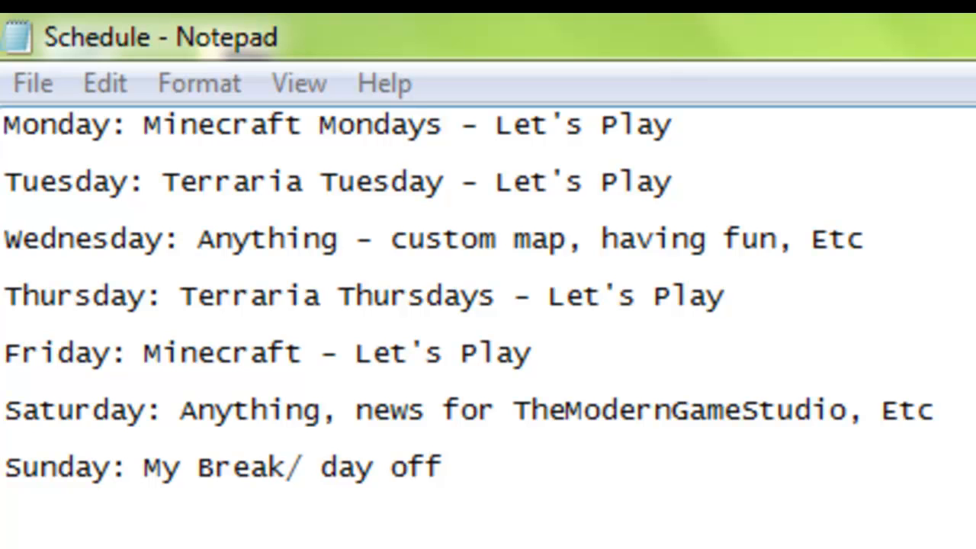
mouse_move(363, 339)
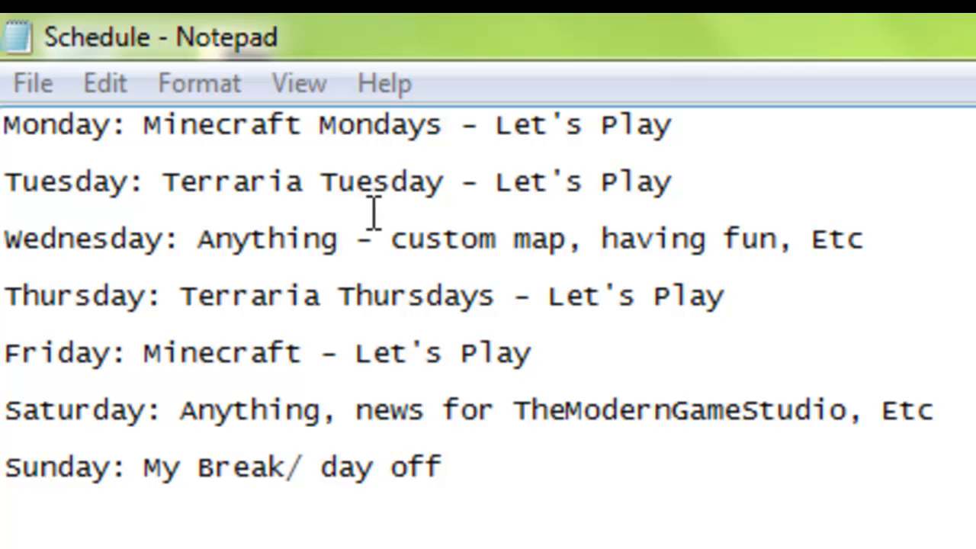
mouse_move(564, 171)
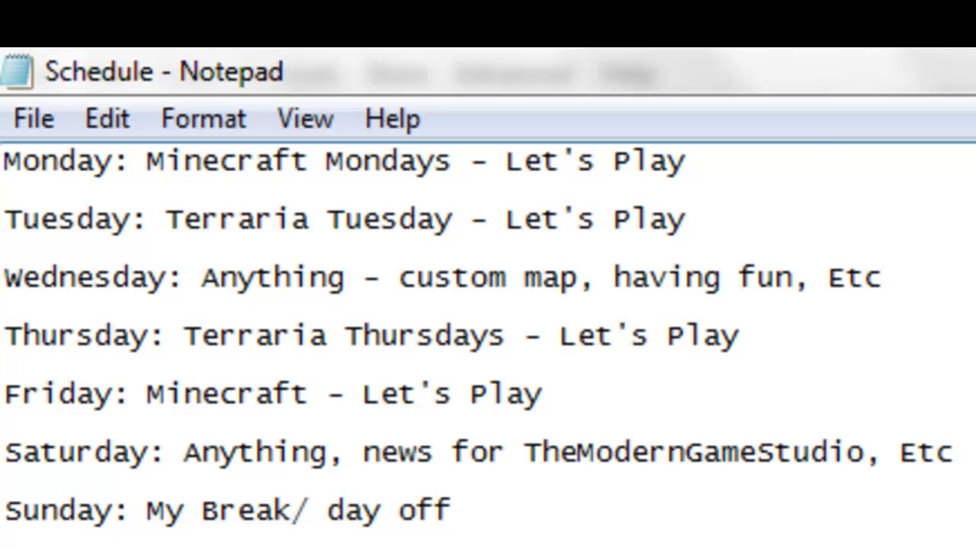
left_click(6, 161)
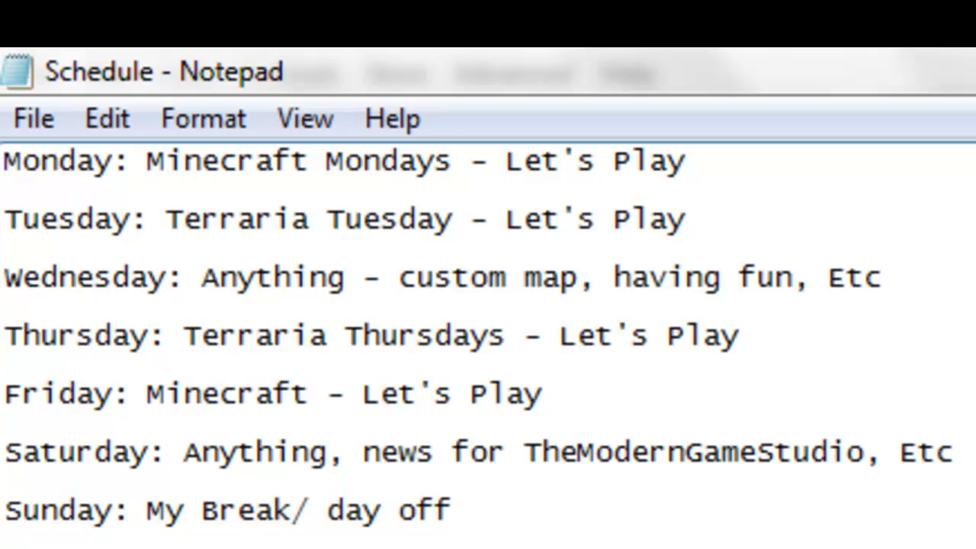
left_click(6, 160)
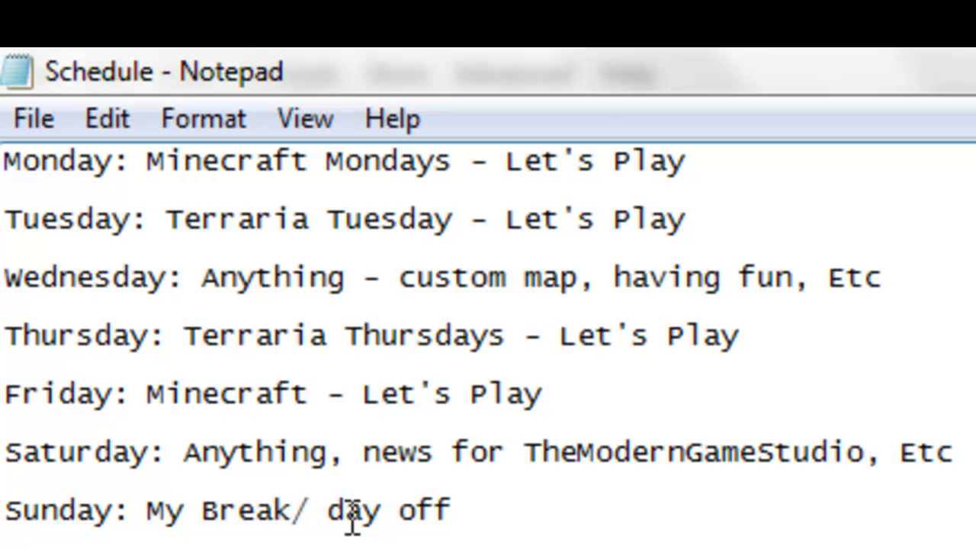
mouse_move(351, 511)
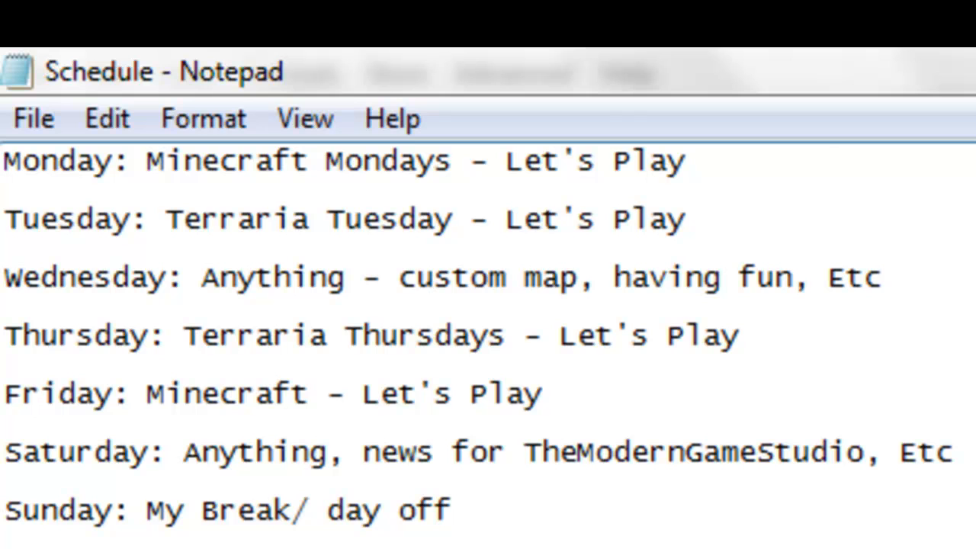
mouse_move(778, 412)
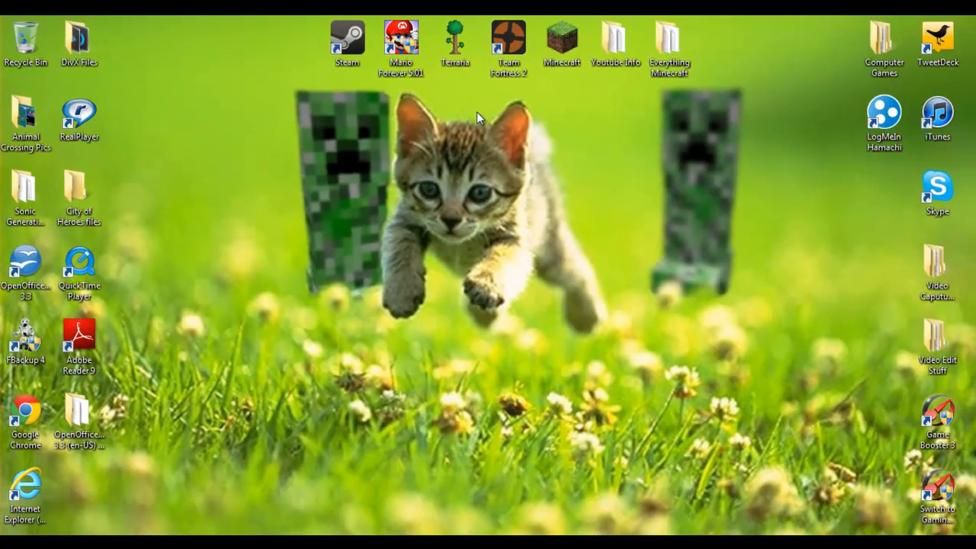
mouse_move(487, 120)
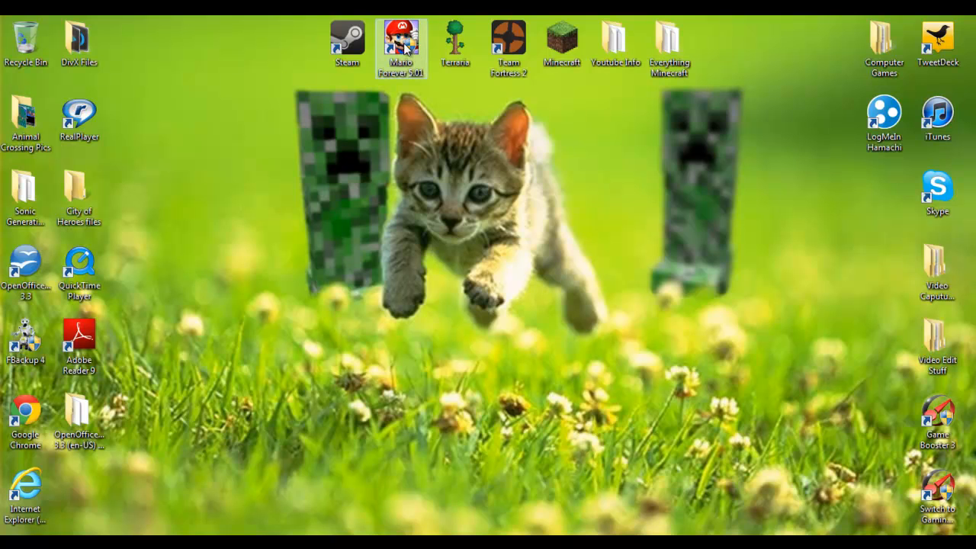
mouse_move(360, 87)
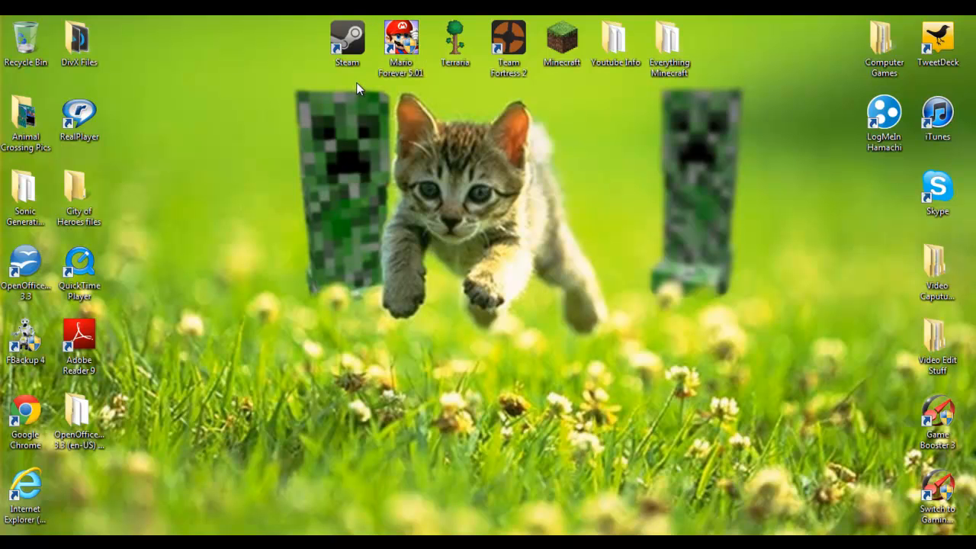
mouse_move(592, 137)
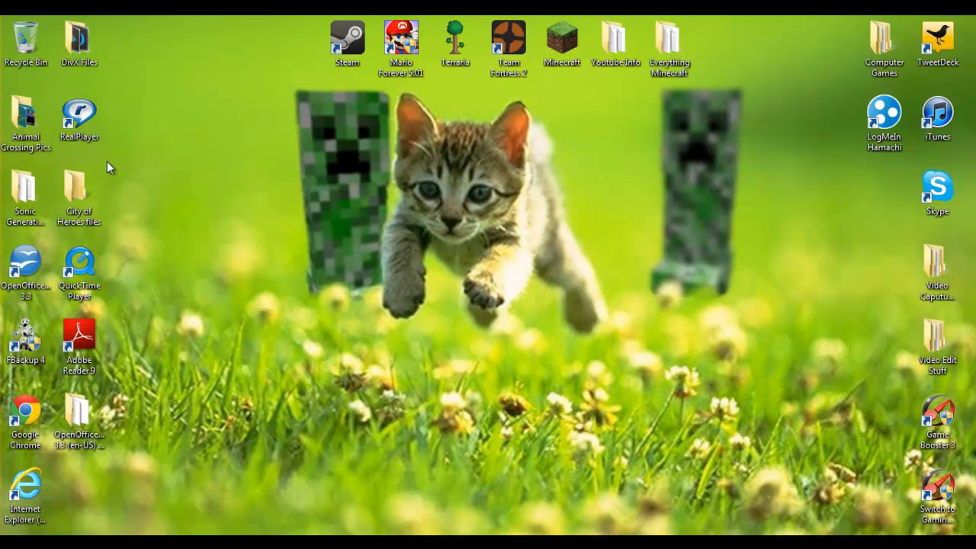
mouse_move(537, 313)
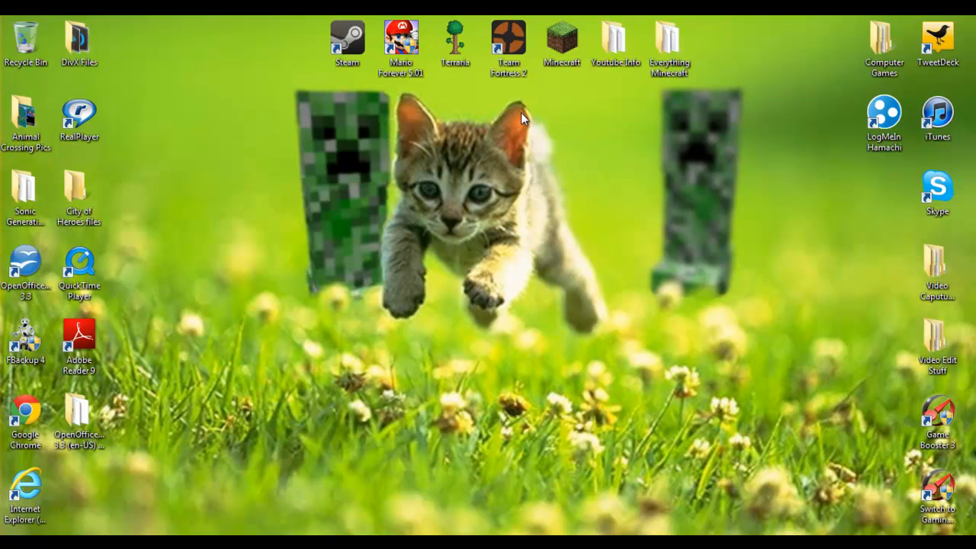
mouse_move(314, 99)
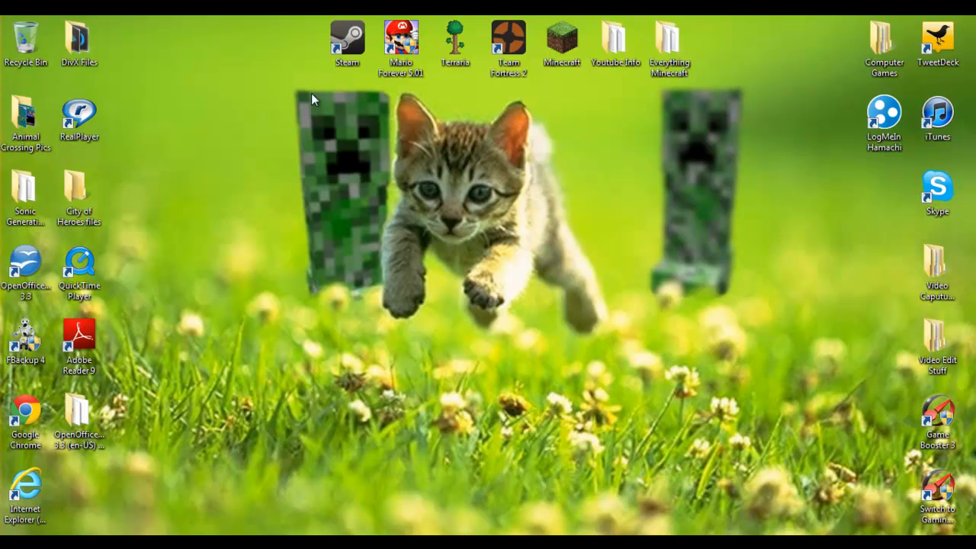
mouse_move(236, 461)
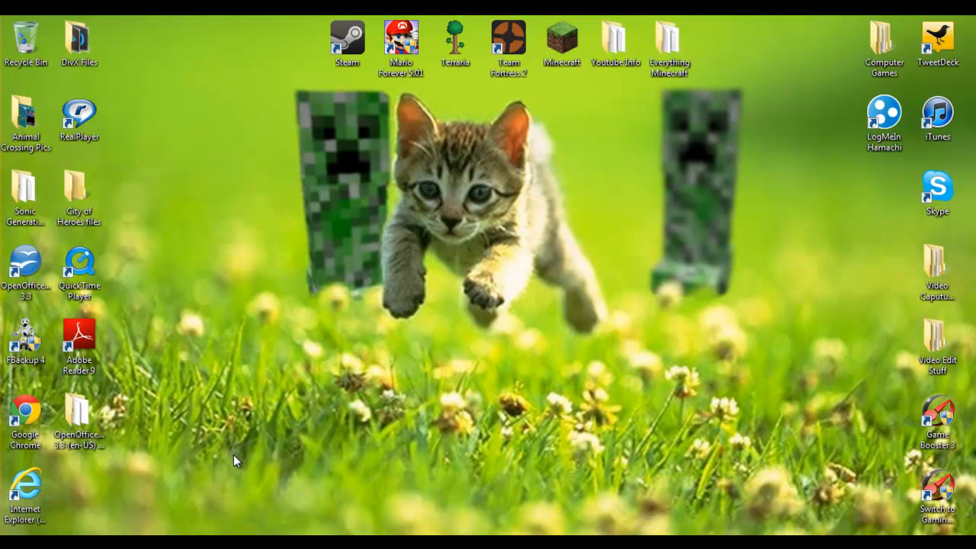
mouse_move(445, 354)
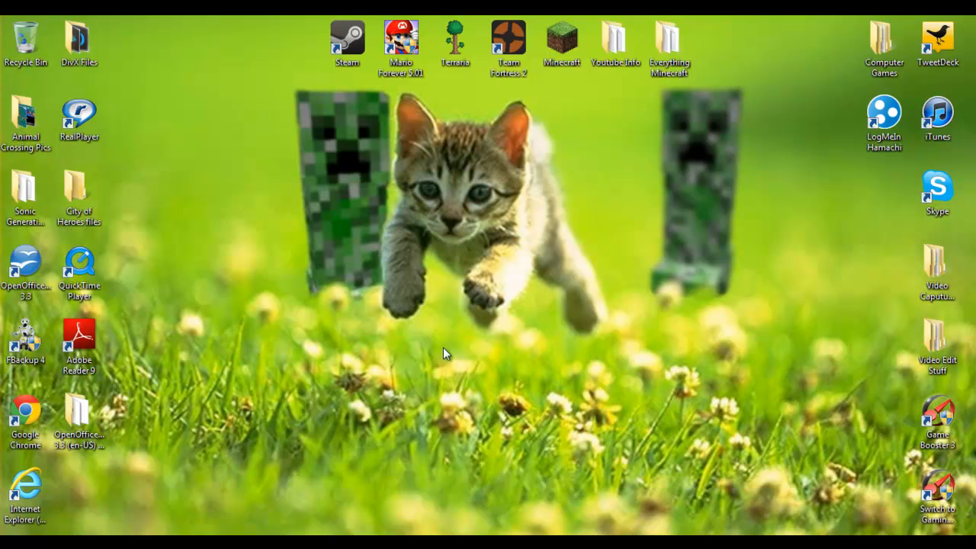
mouse_move(293, 90)
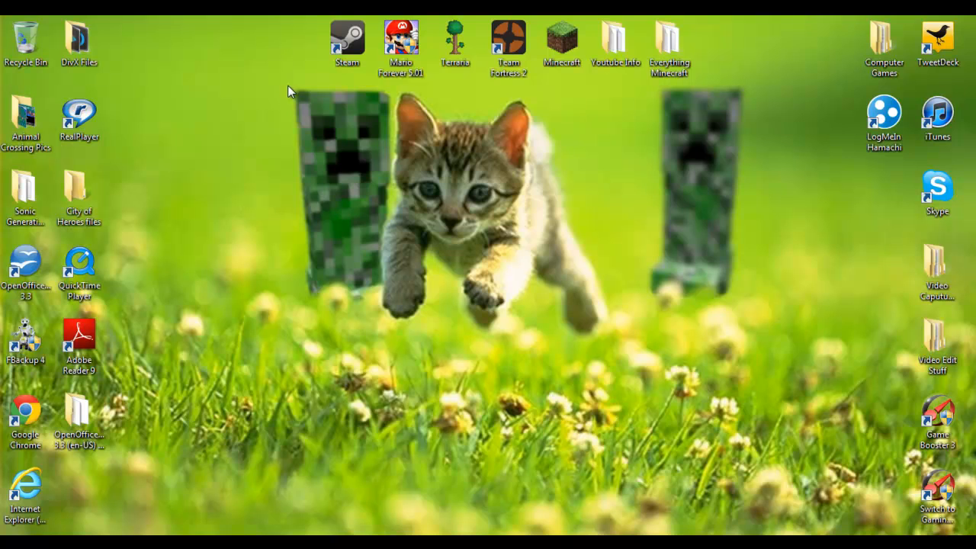
mouse_move(273, 339)
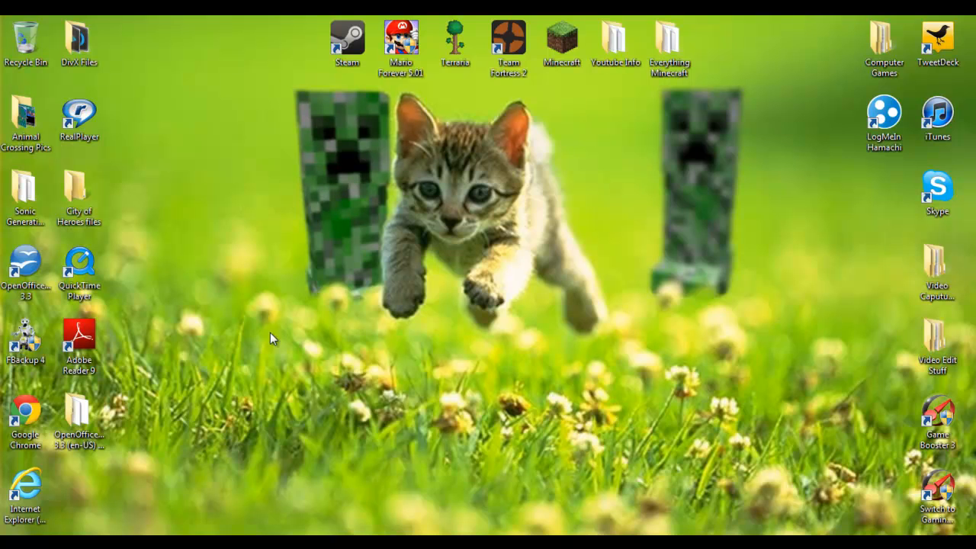
mouse_move(461, 222)
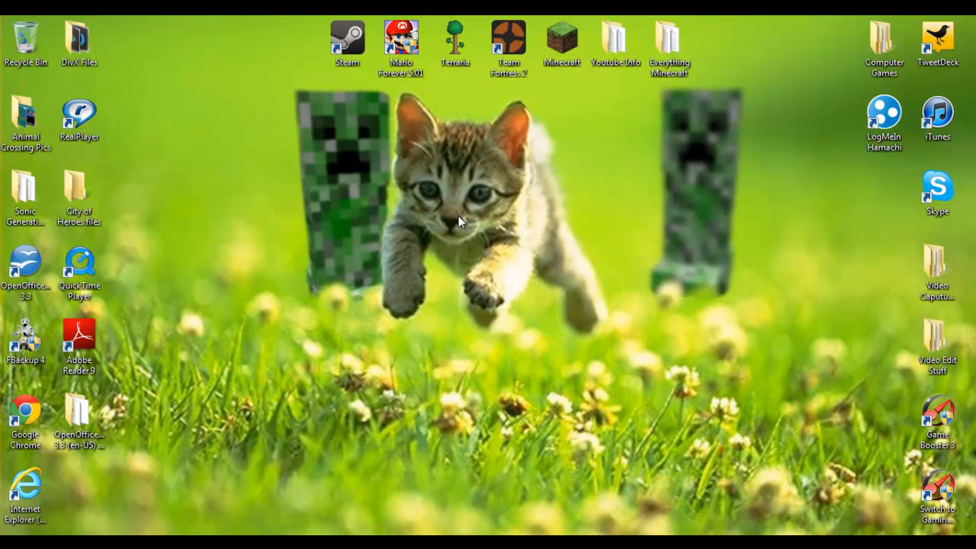
mouse_move(532, 265)
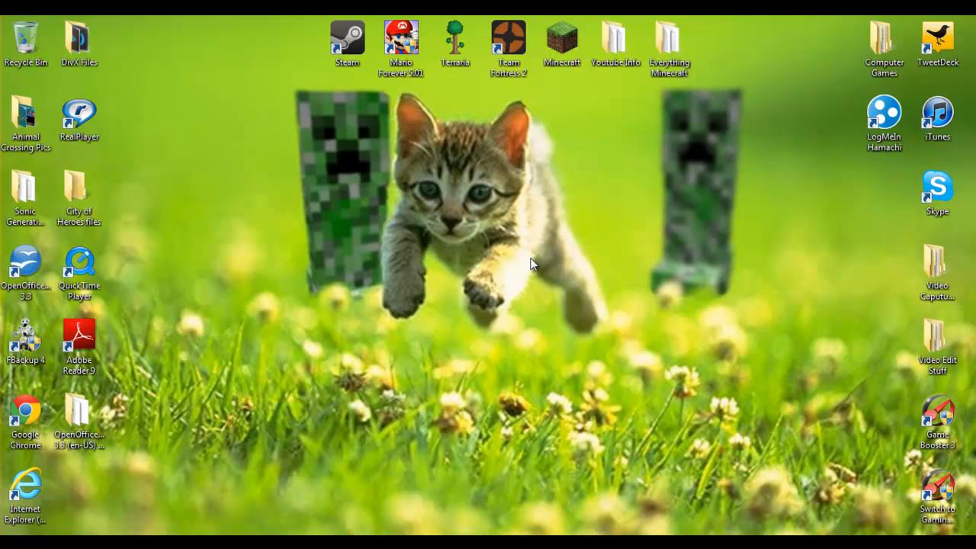
mouse_move(742, 186)
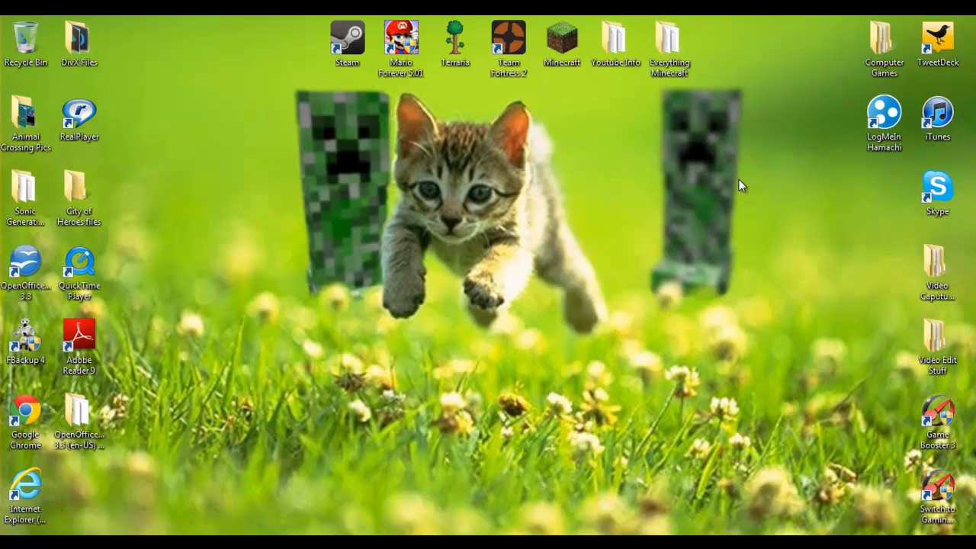
mouse_move(629, 180)
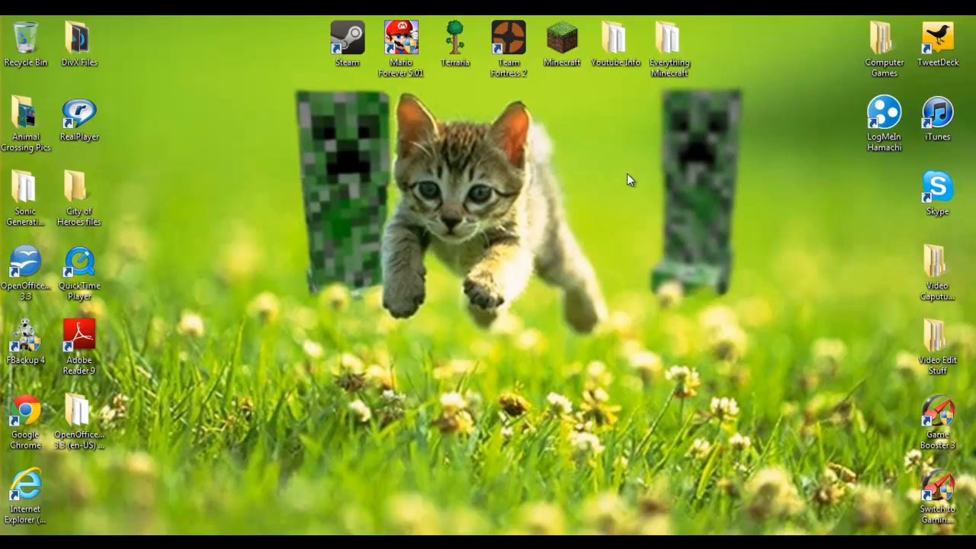
mouse_move(595, 152)
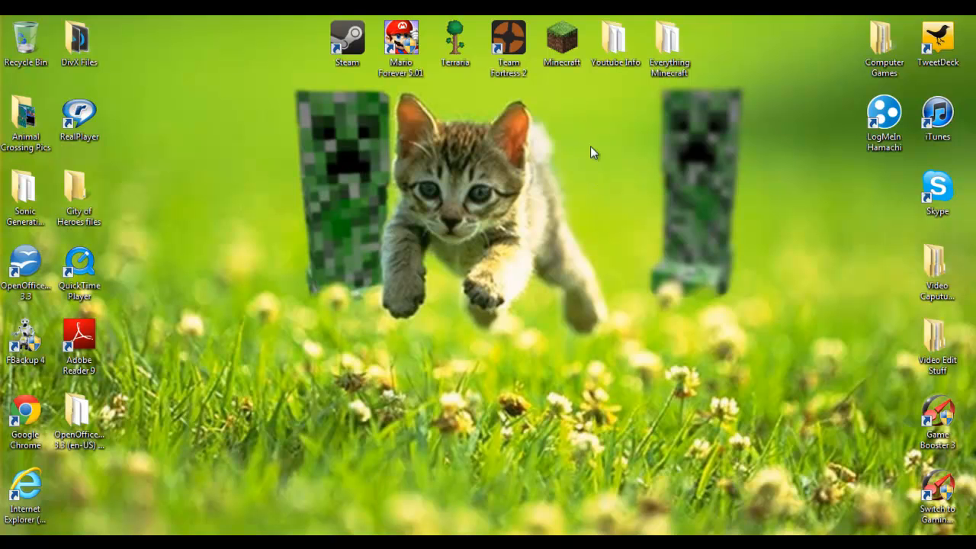
mouse_move(278, 199)
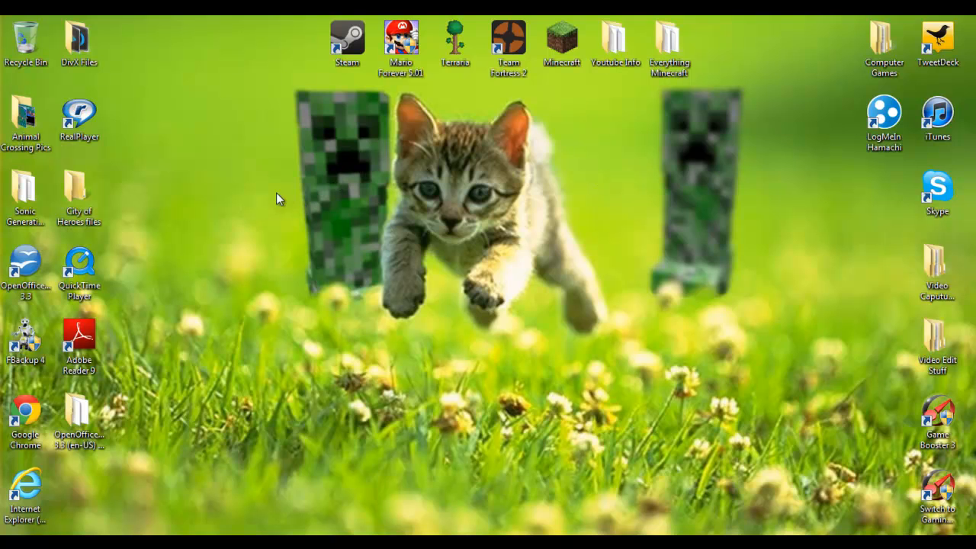
mouse_move(342, 323)
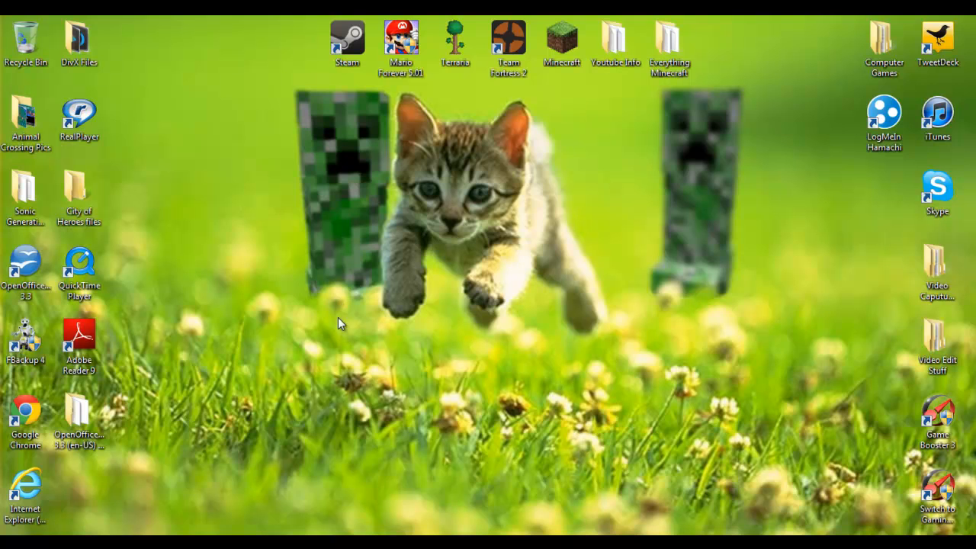
mouse_move(433, 517)
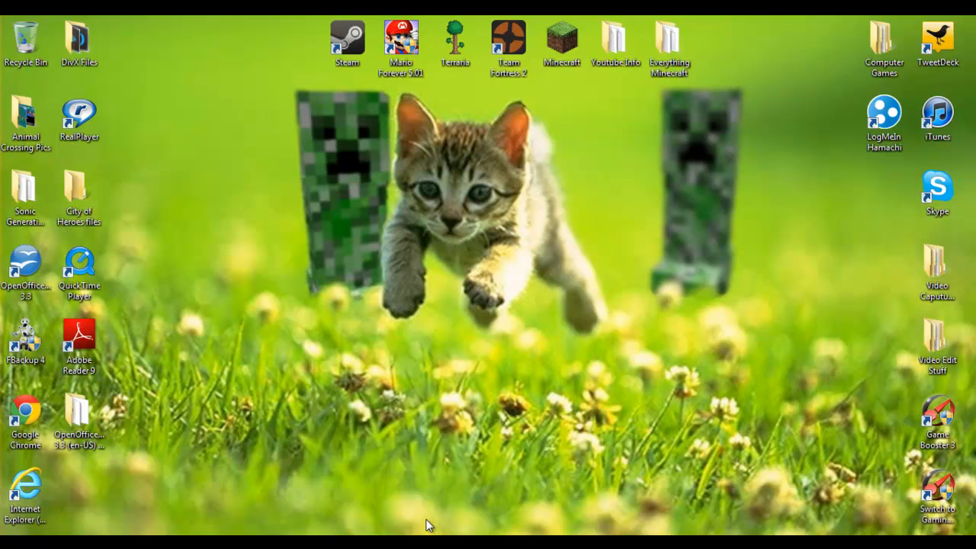
mouse_move(826, 377)
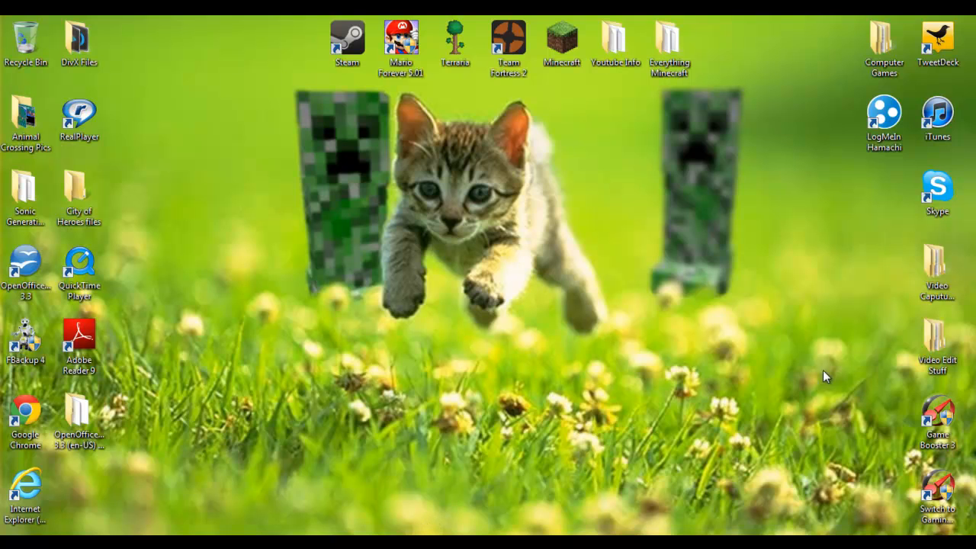
mouse_move(901, 394)
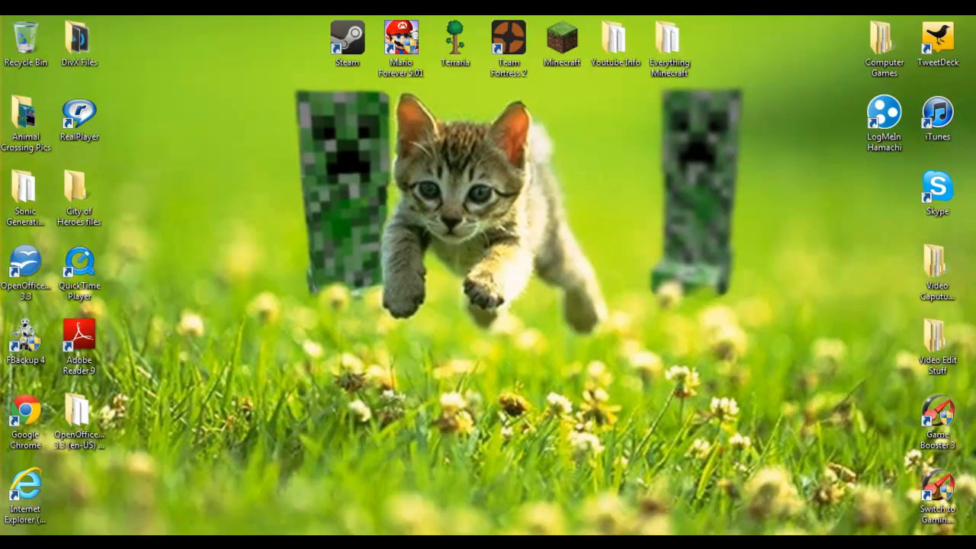
double_click(937, 115)
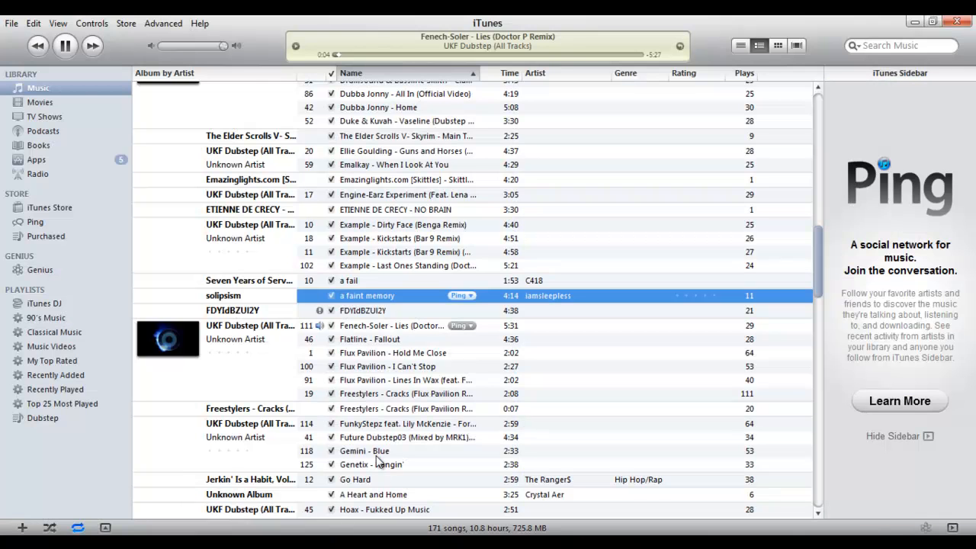
mouse_move(375, 213)
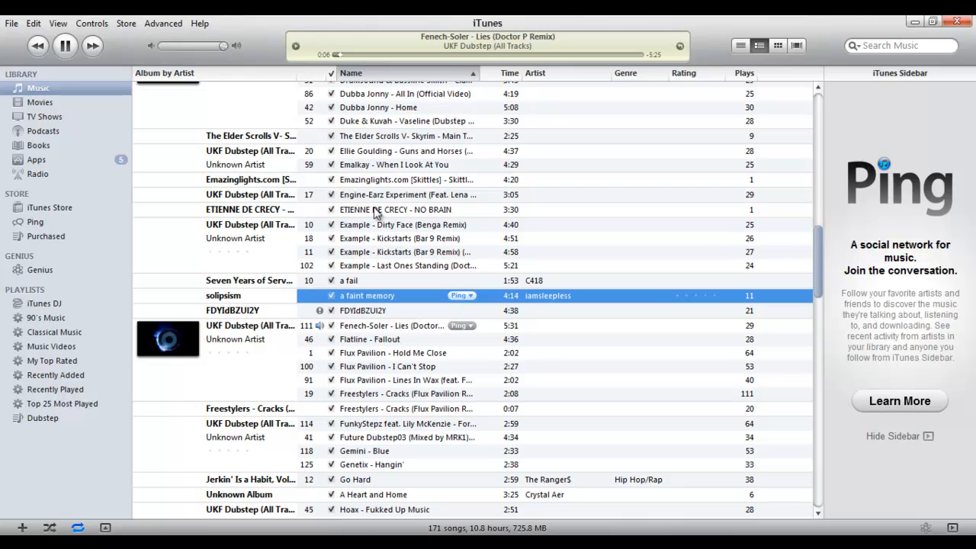
double_click(395, 210)
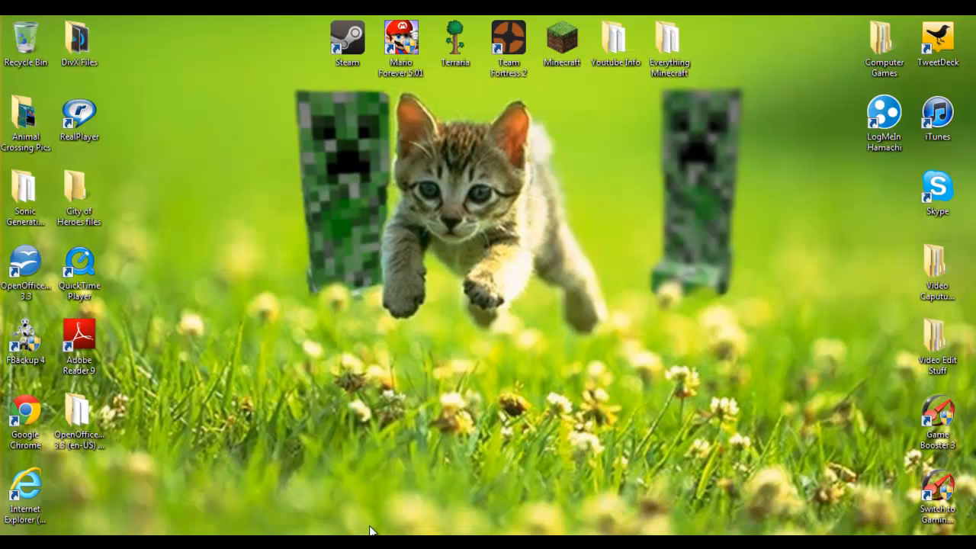
mouse_move(360, 511)
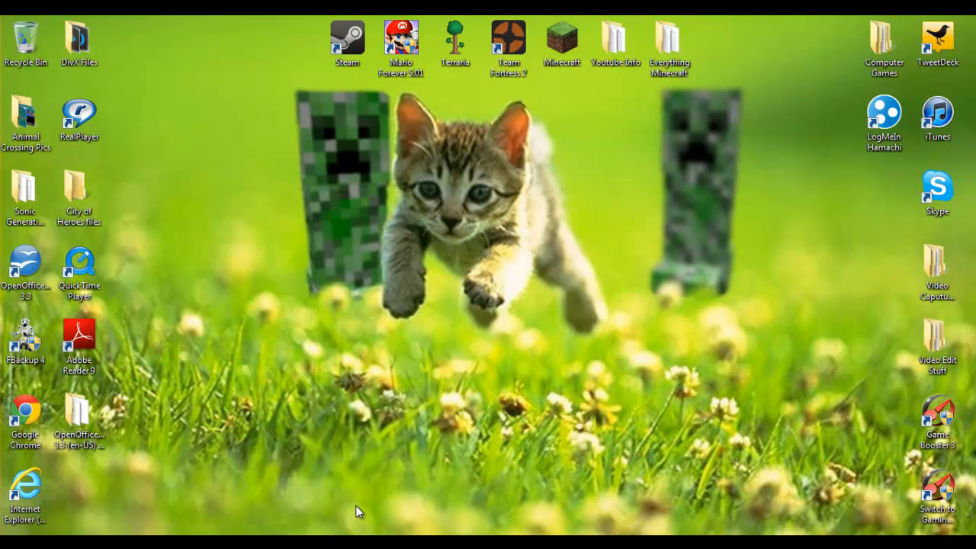
mouse_move(325, 471)
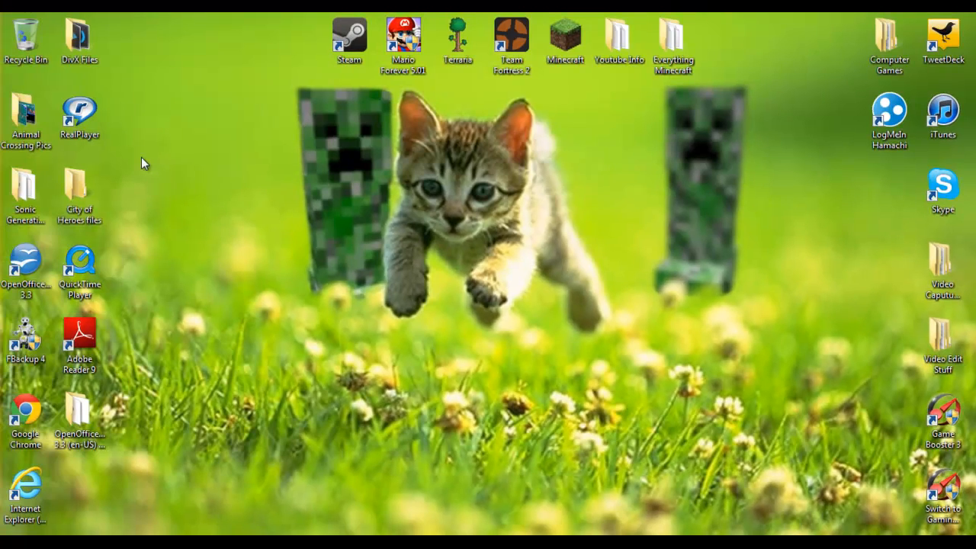
mouse_move(756, 65)
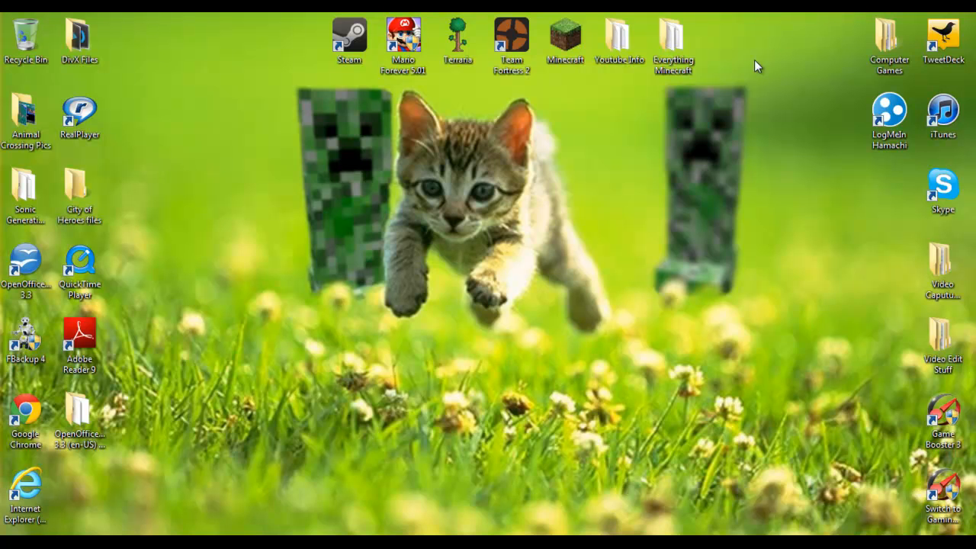